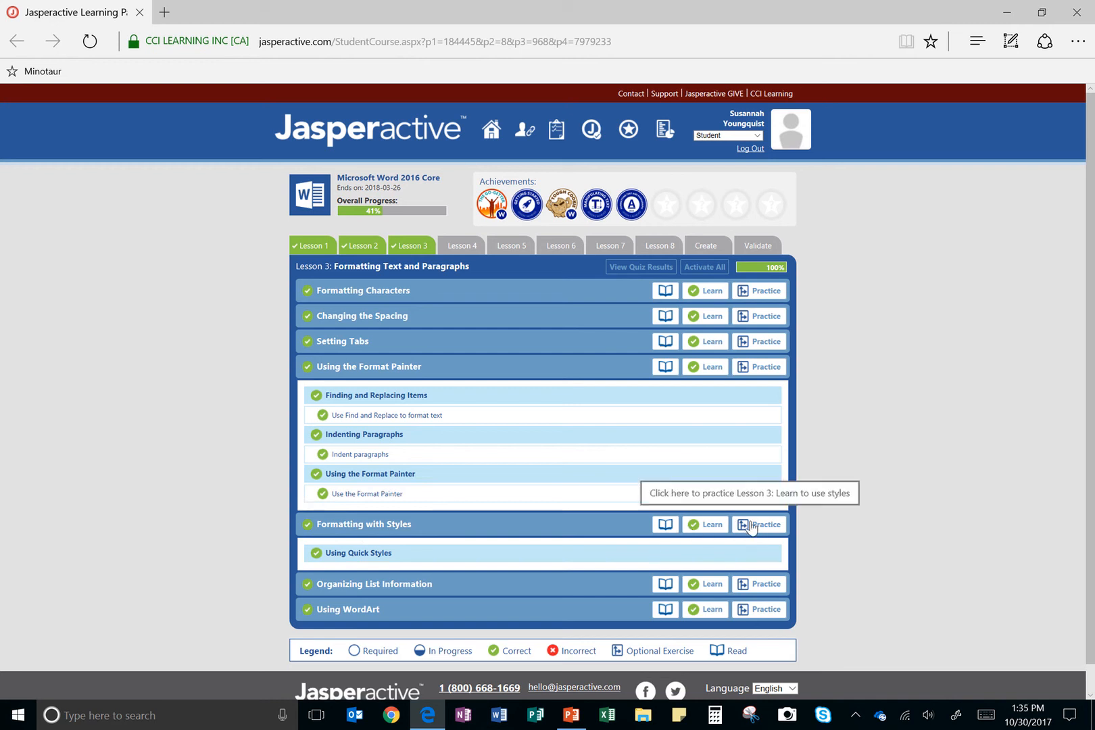
# Step: Start the Lesson 3 Formatting with Styles practice and continue into the exercise
pyautogui.click(759, 524)
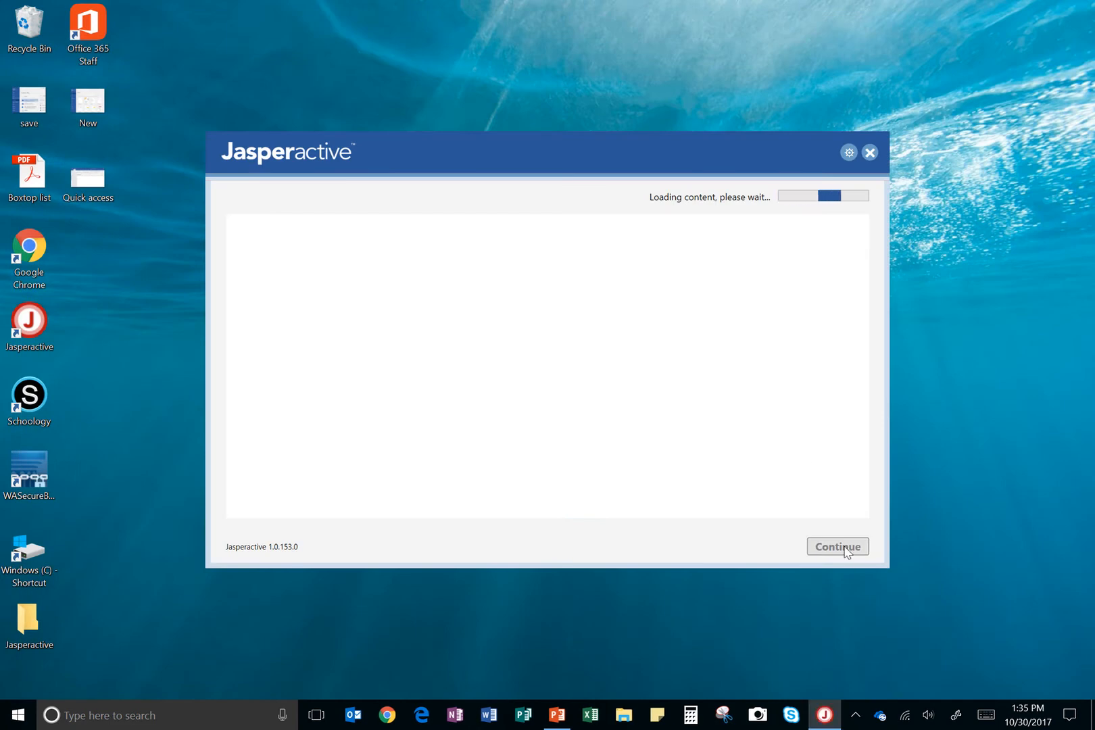
pyautogui.click(837, 546)
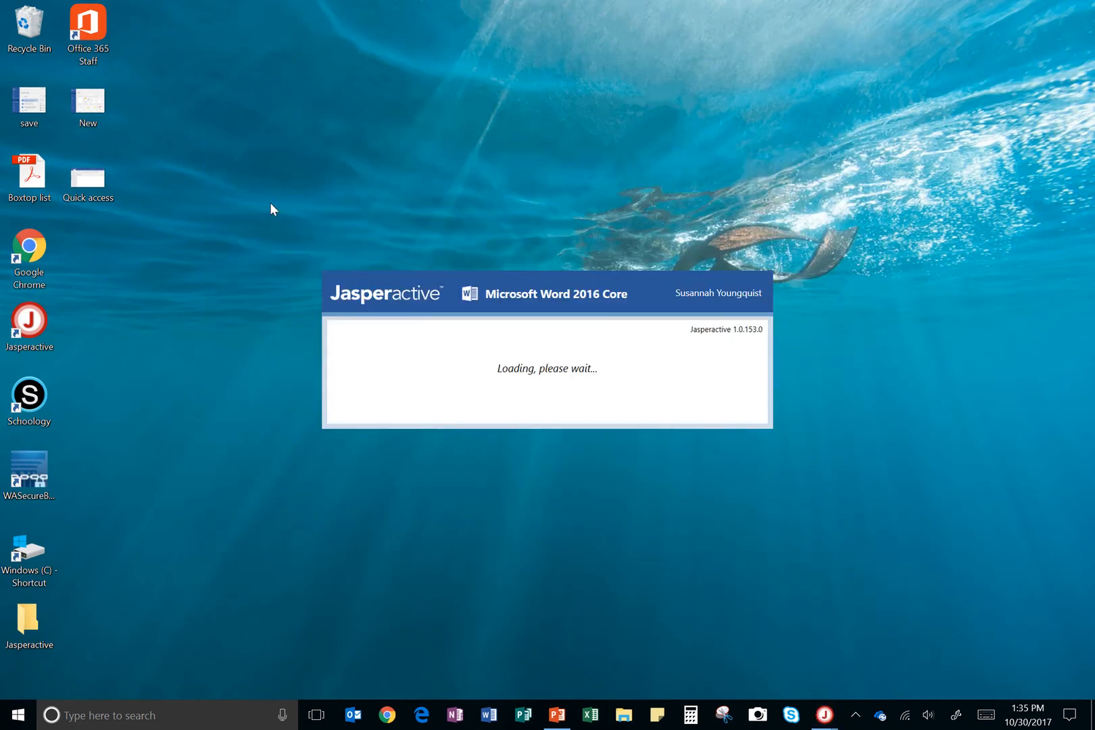
pyautogui.moveTo(728, 300)
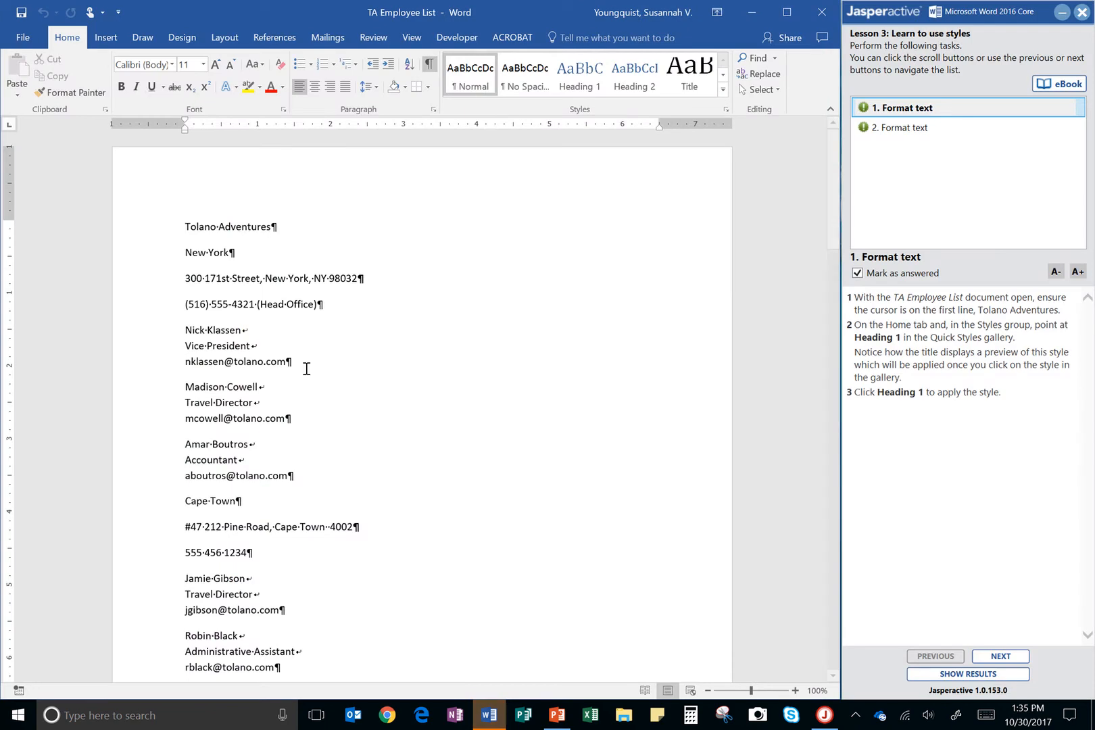
# Step: Visit task 2, return to task 1, and clear its Mark as answered check
pyautogui.click(999, 655)
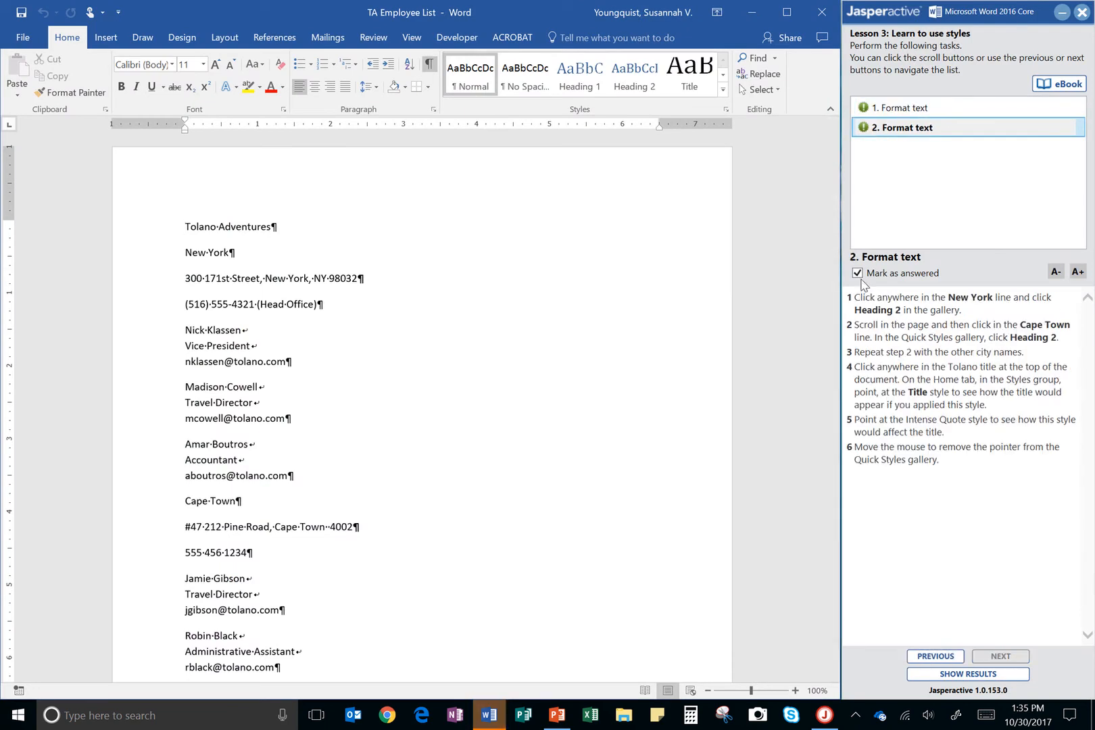
pyautogui.click(934, 656)
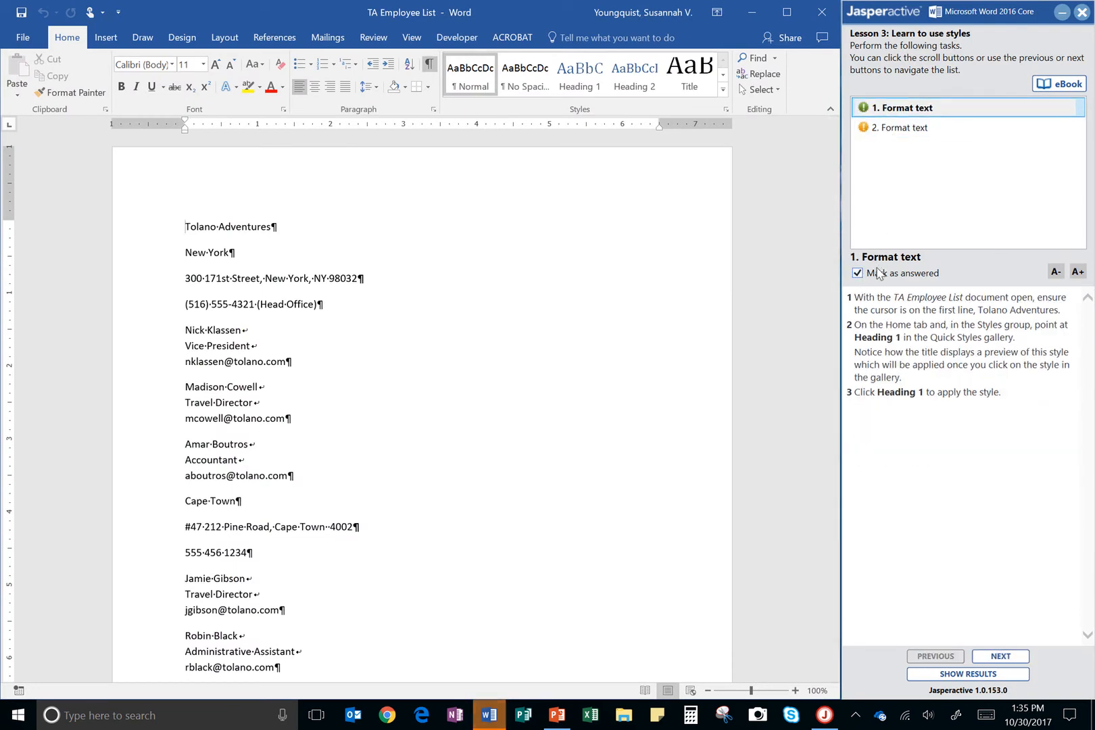
pyautogui.click(857, 273)
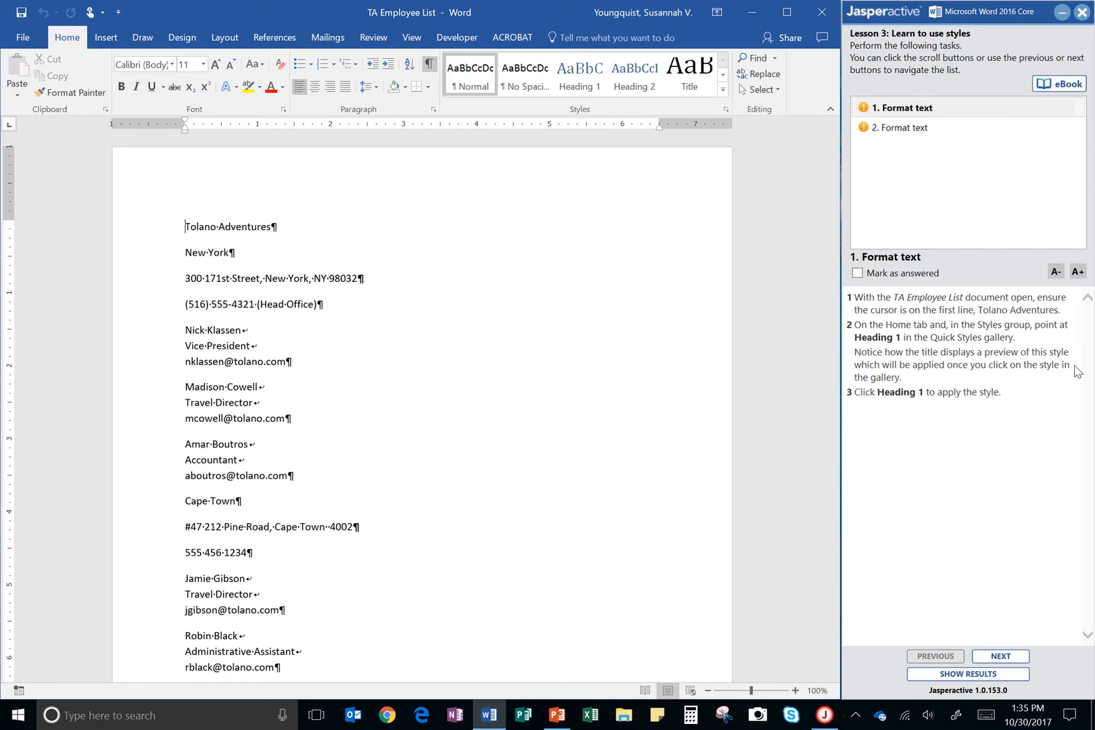
pyautogui.moveTo(289, 105)
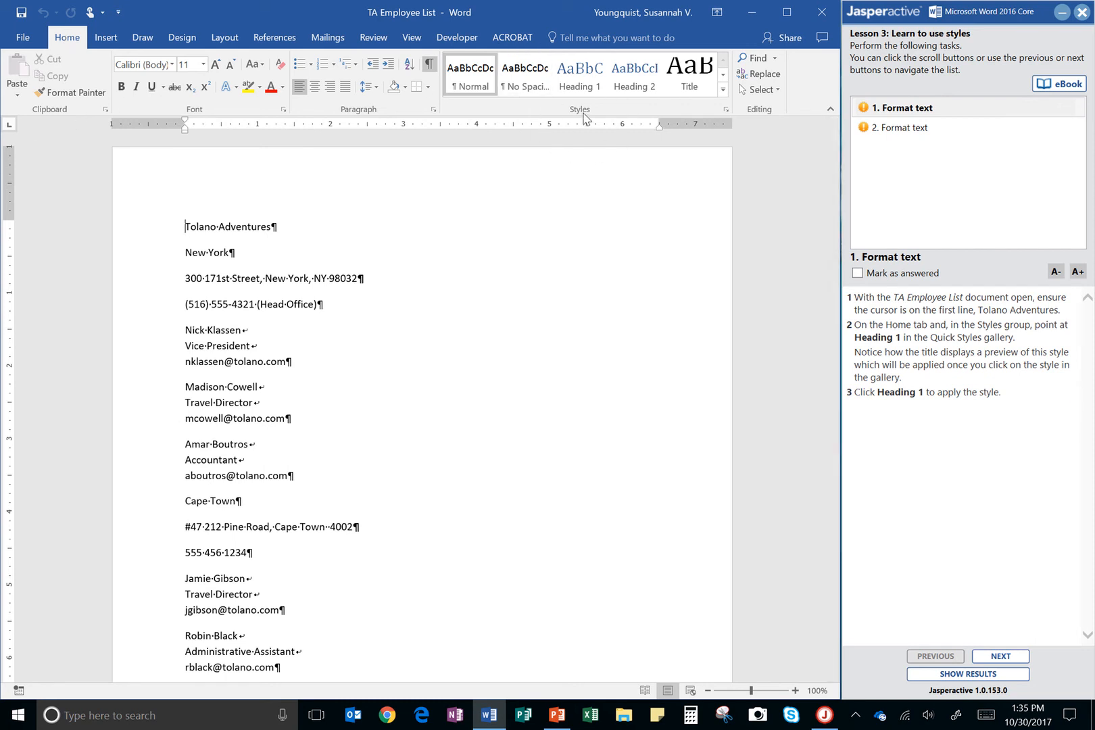
# Step: Apply the Heading 1 style to the Tolano Adventures title line
pyautogui.click(577, 73)
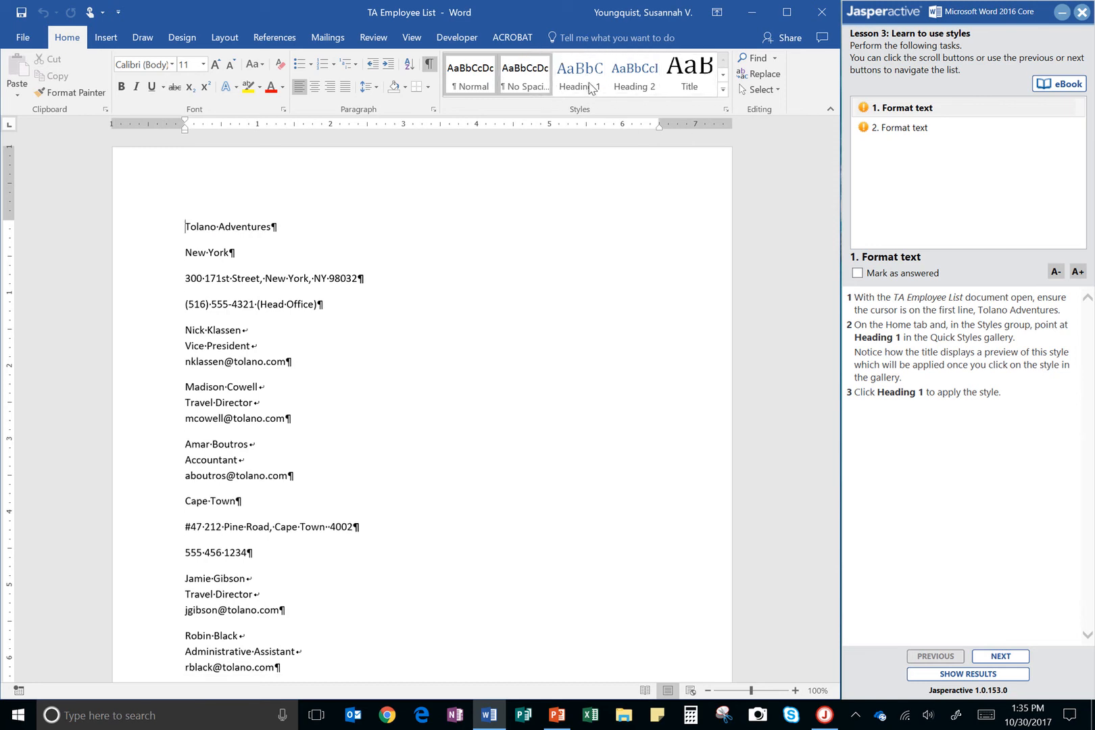
pyautogui.click(577, 70)
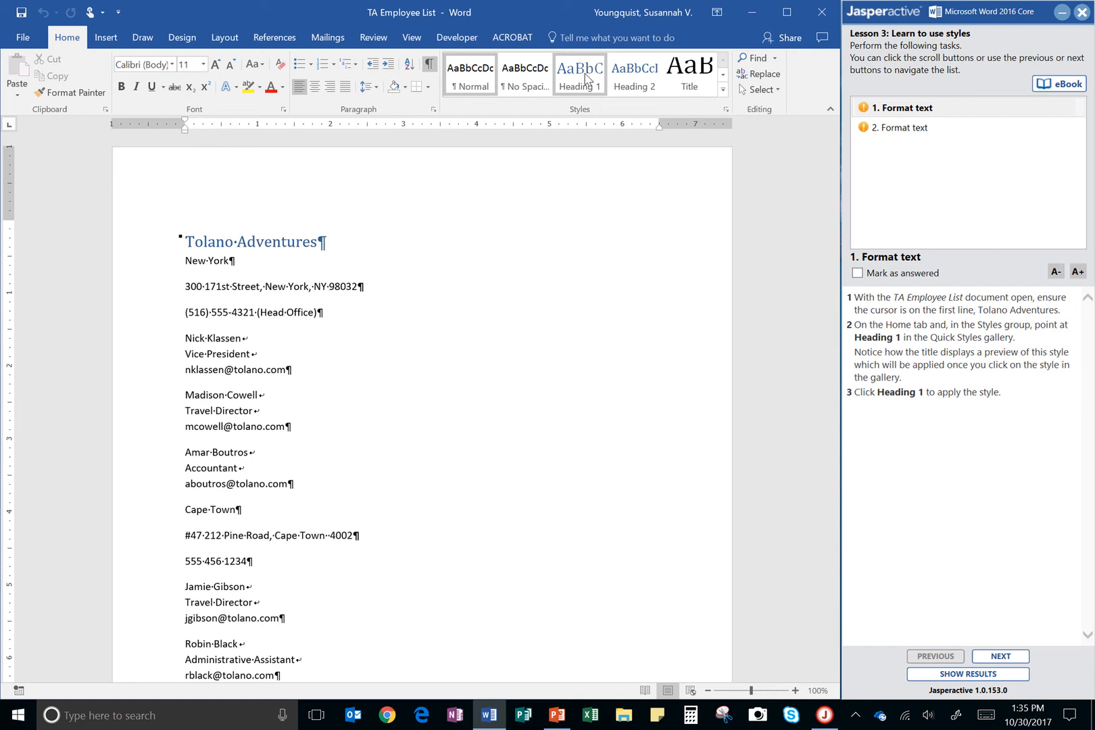
pyautogui.moveTo(579, 73)
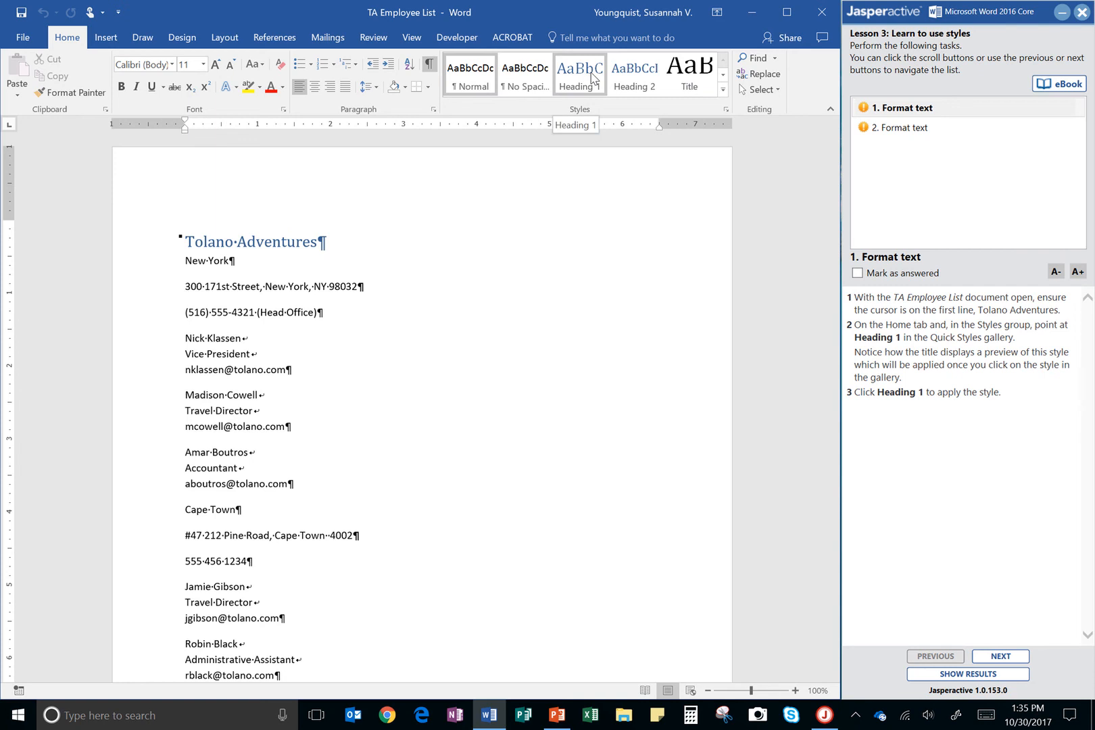
pyautogui.click(578, 73)
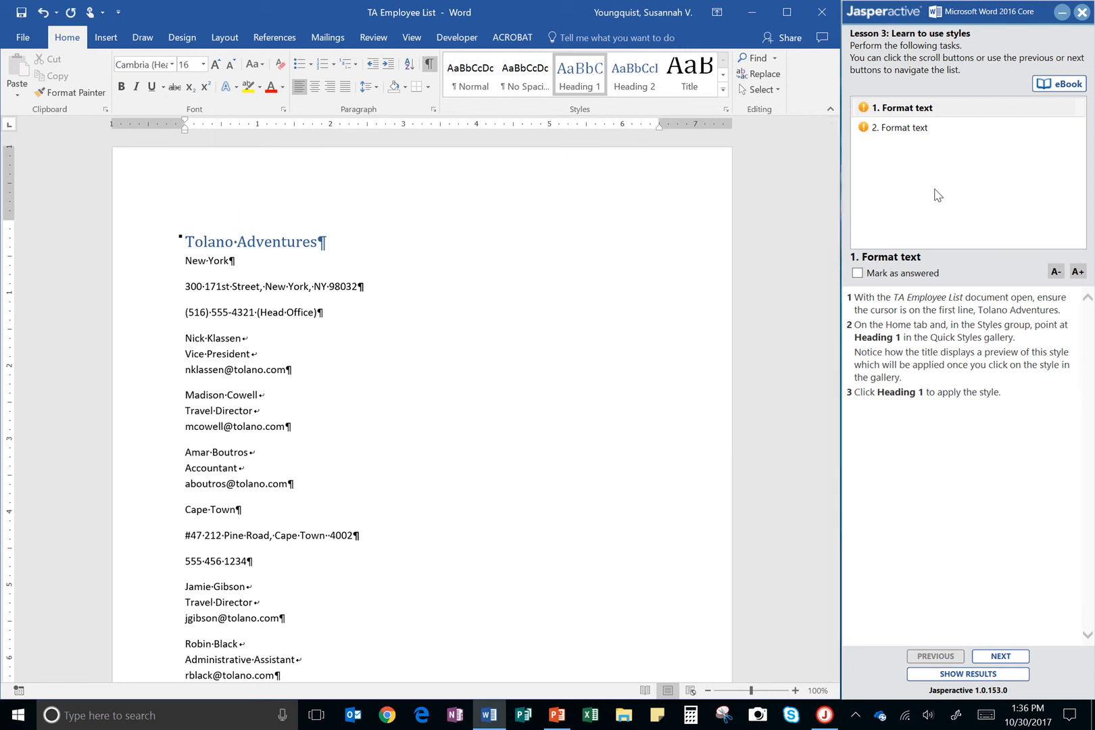
# Step: Mark task 1 answered, switch to task 2, and apply Heading 2 to New York
pyautogui.click(857, 272)
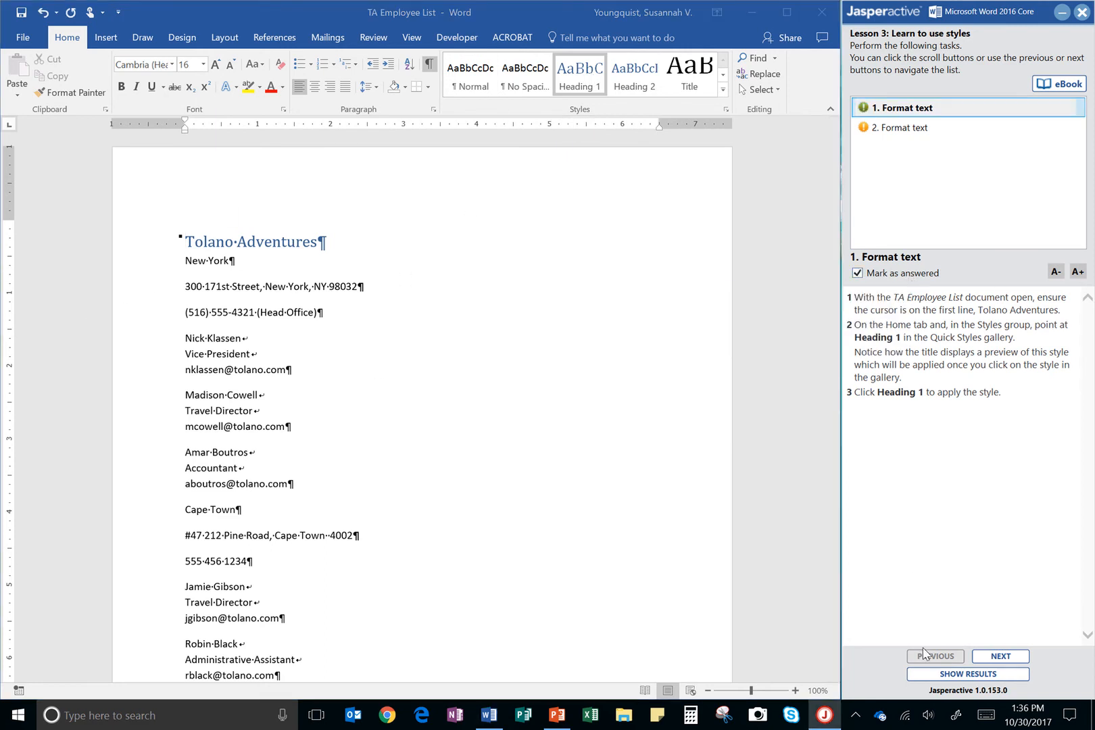
pyautogui.click(999, 656)
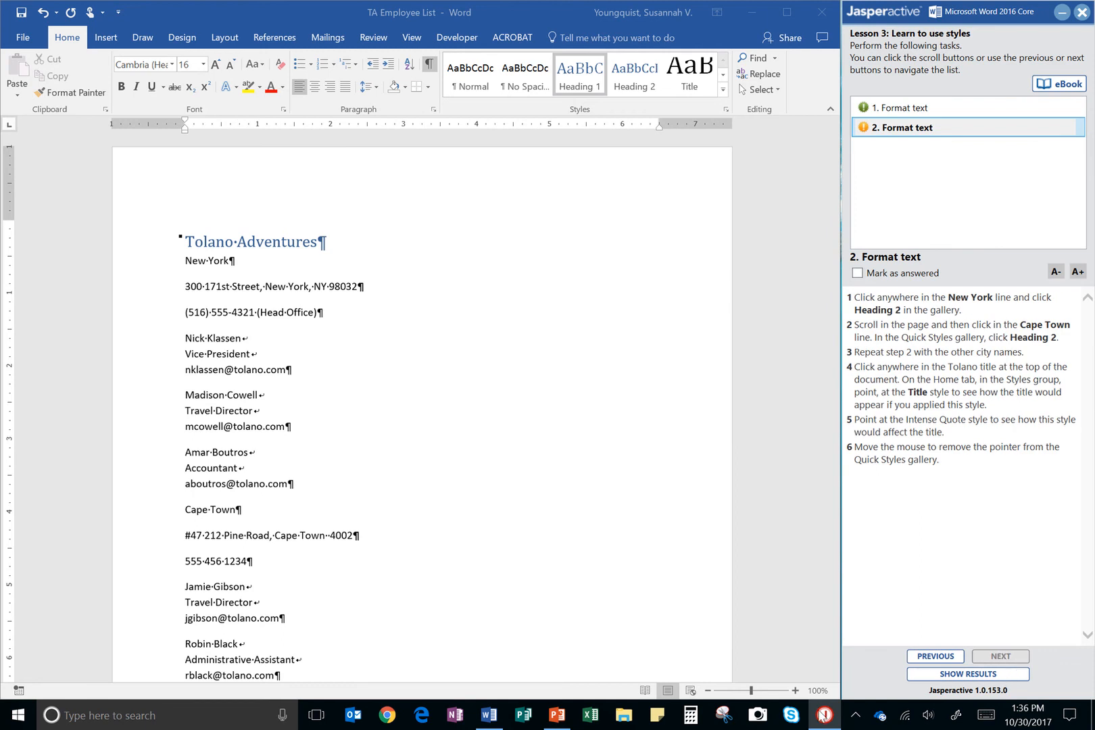
pyautogui.moveTo(1010, 309)
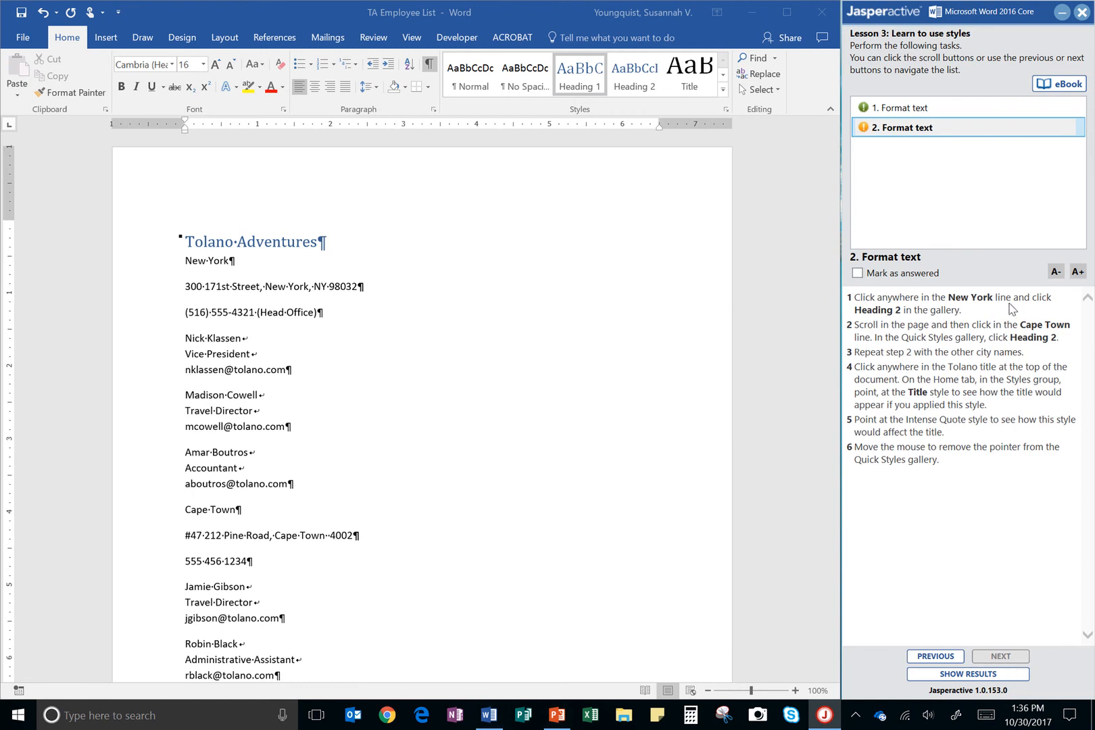
pyautogui.moveTo(218, 270)
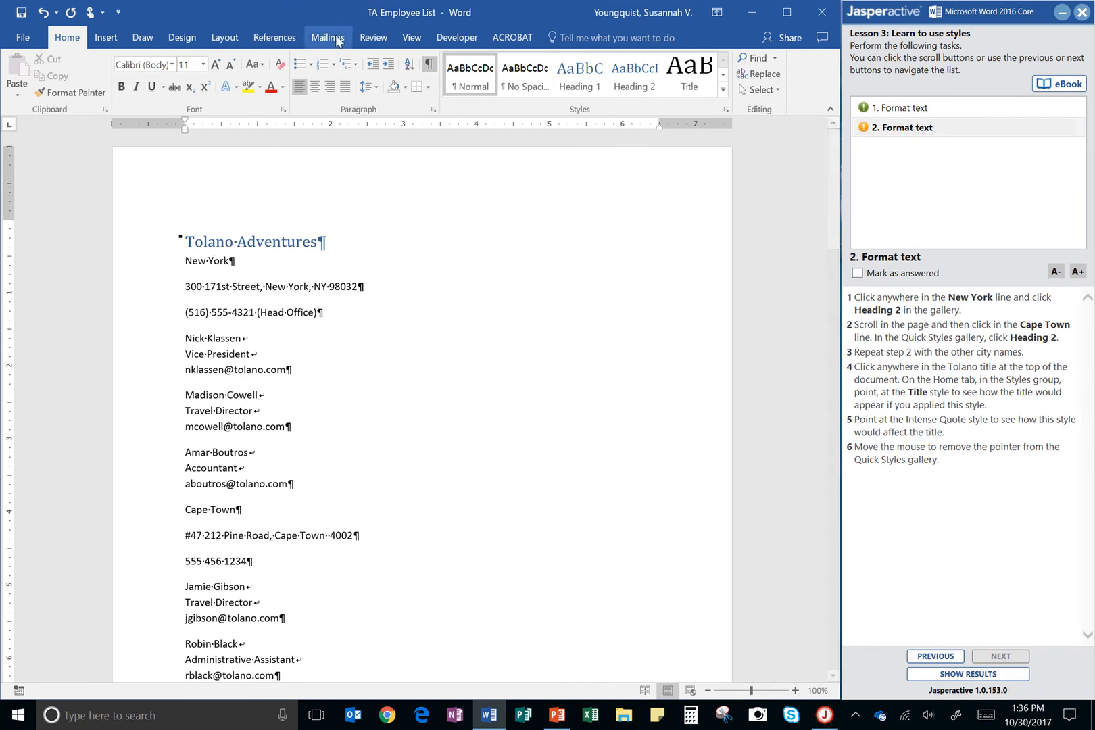
pyautogui.click(633, 72)
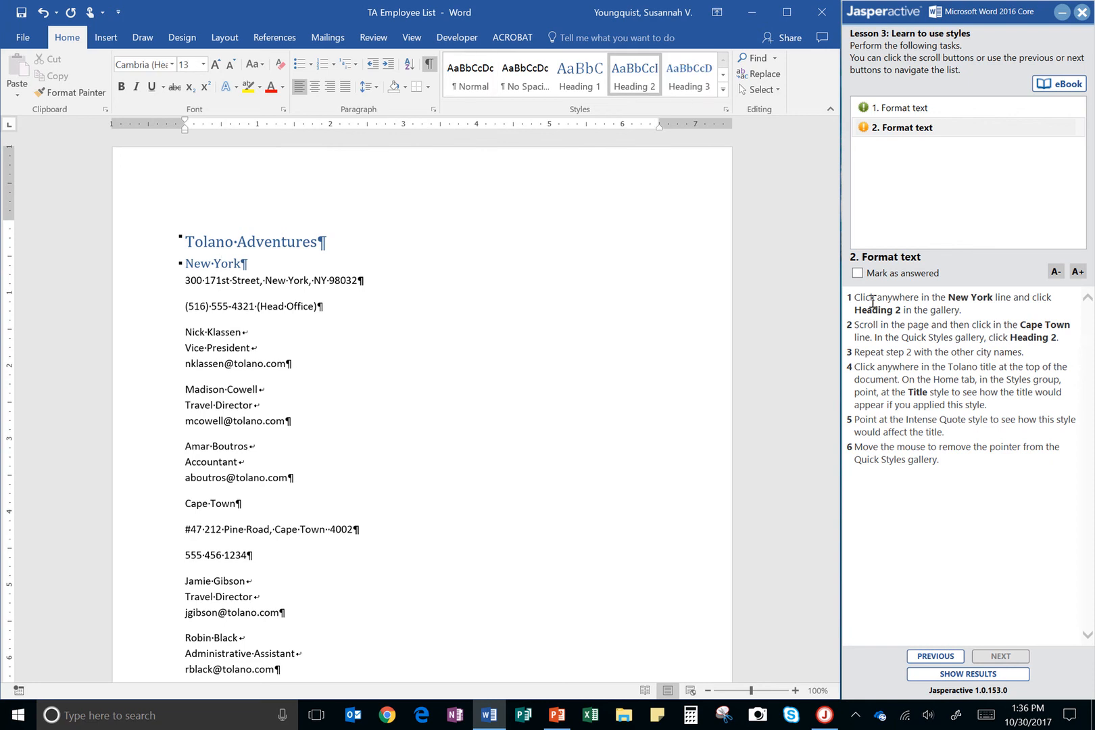
# Step: Apply Heading 2 to the Cape Town, Toronto, London, Tokyo, Sydney and Seattle lines
pyautogui.scroll(-3)
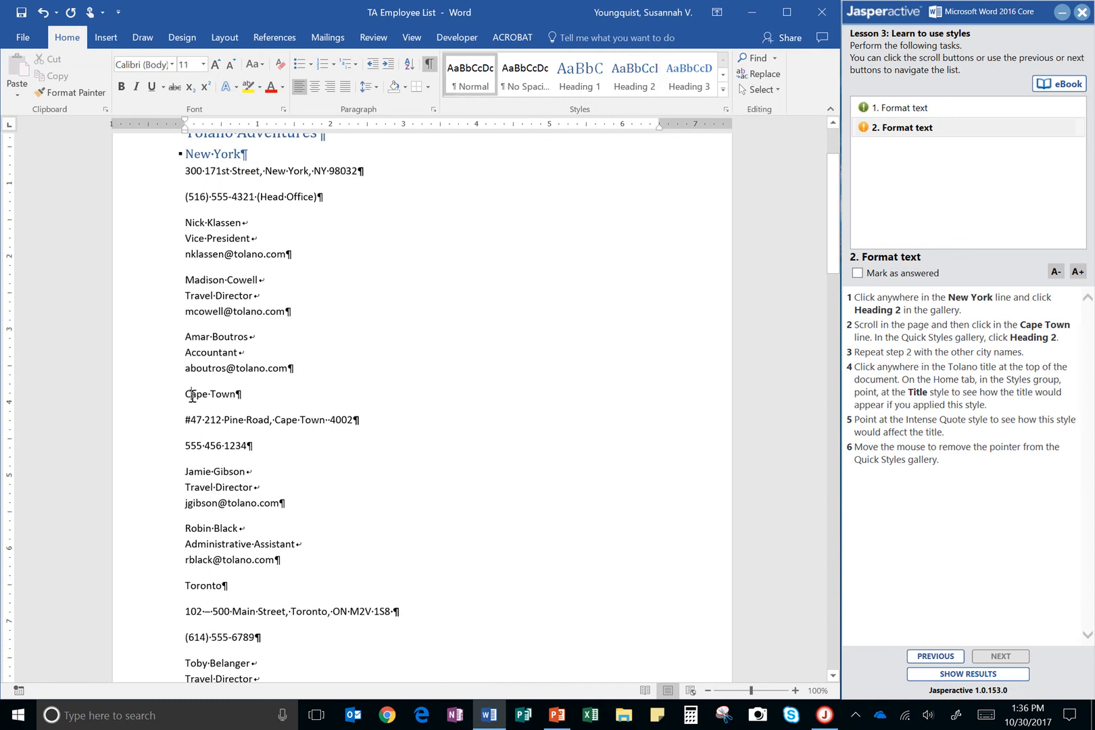
pyautogui.moveTo(572, 120)
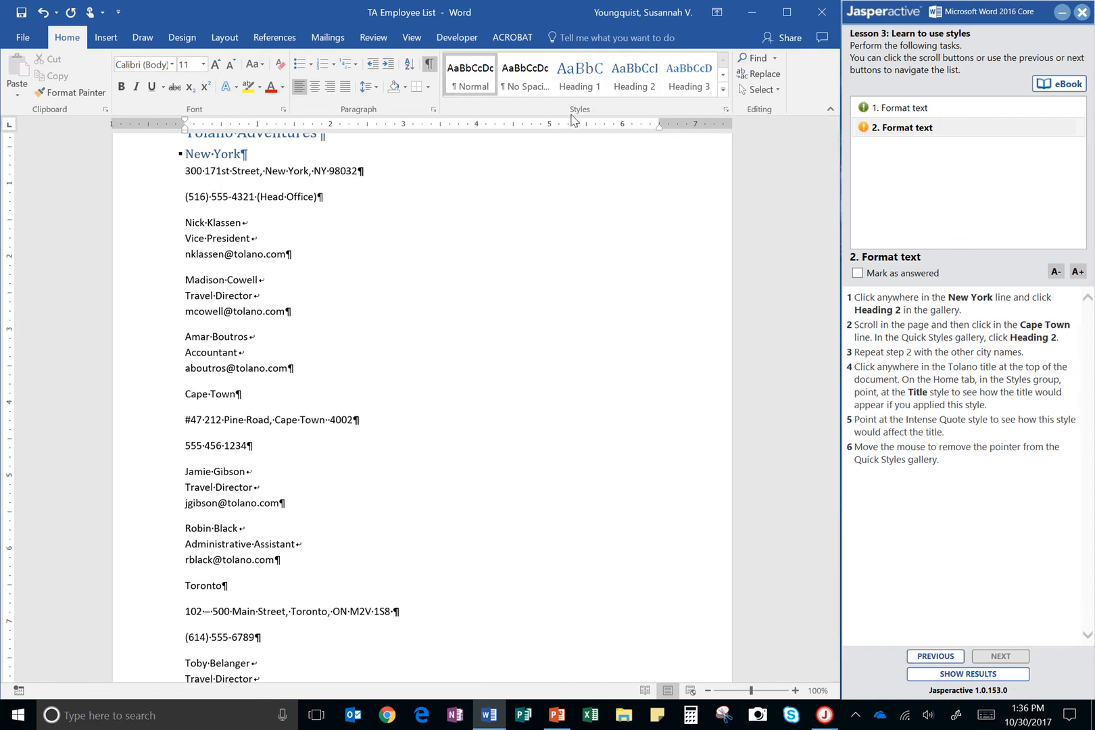
pyautogui.click(632, 76)
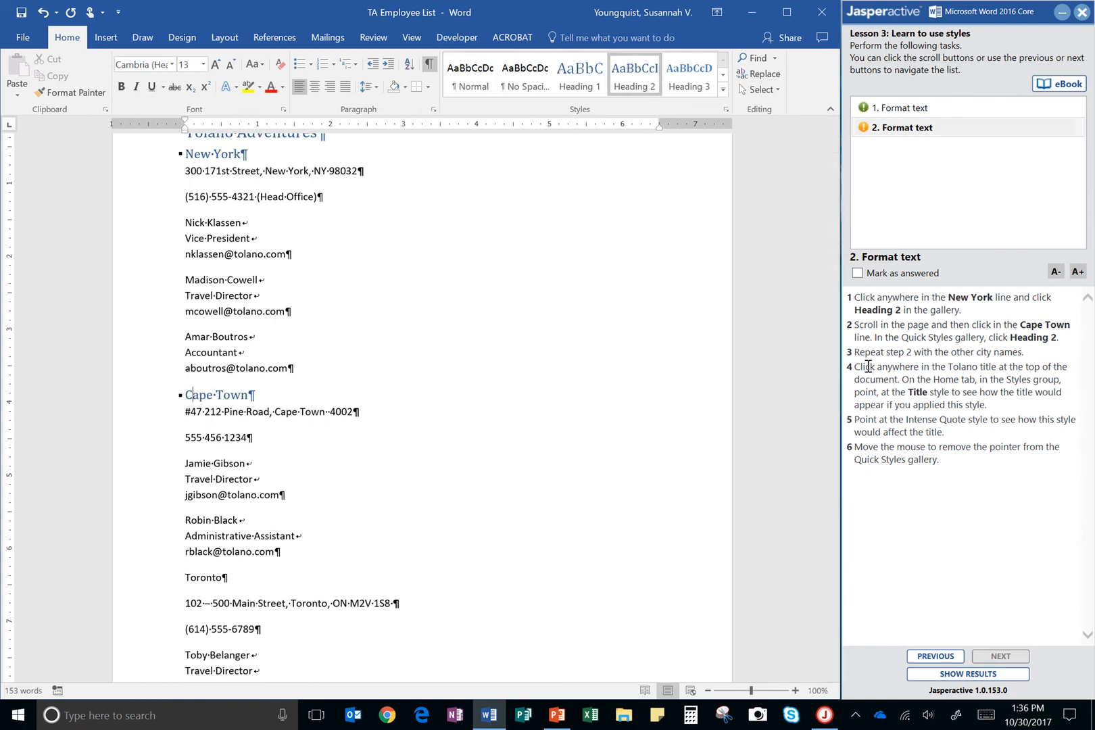
pyautogui.moveTo(708, 350)
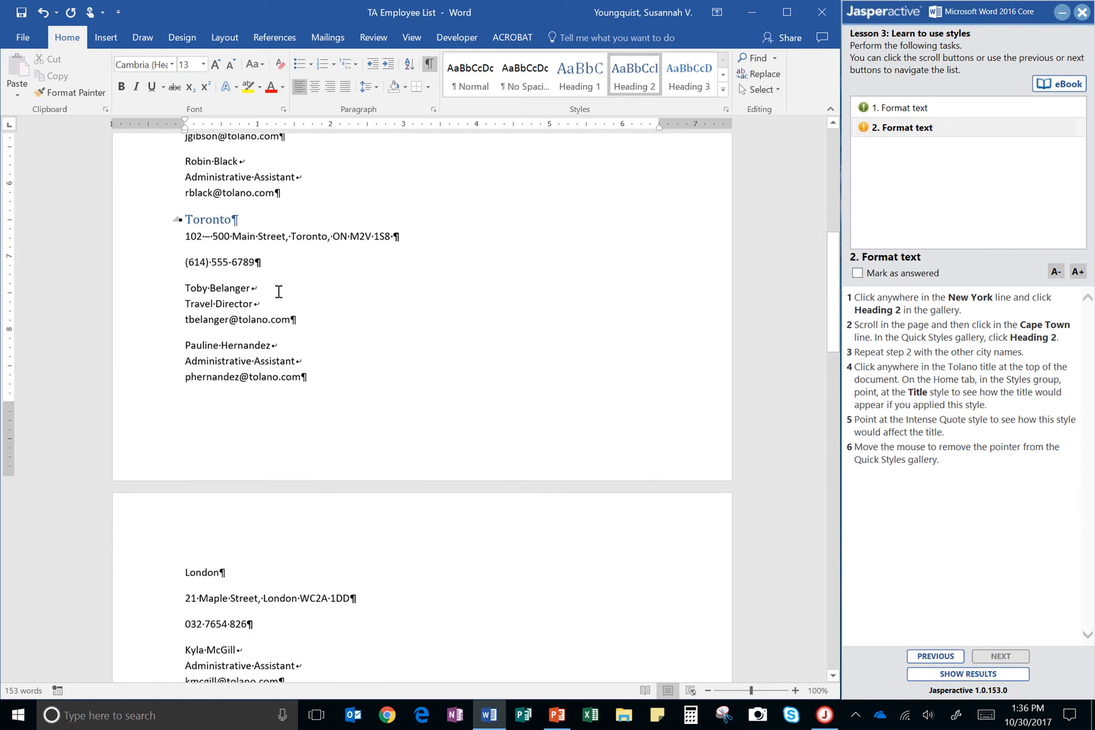
pyautogui.scroll(-3)
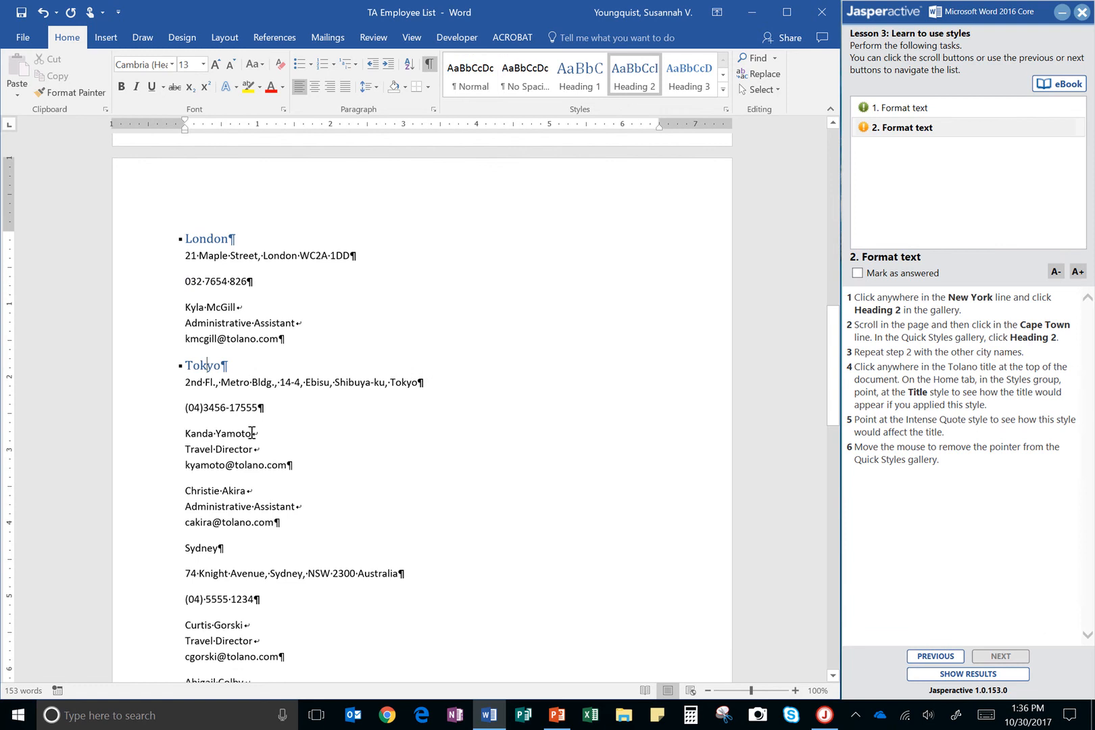
pyautogui.scroll(-3)
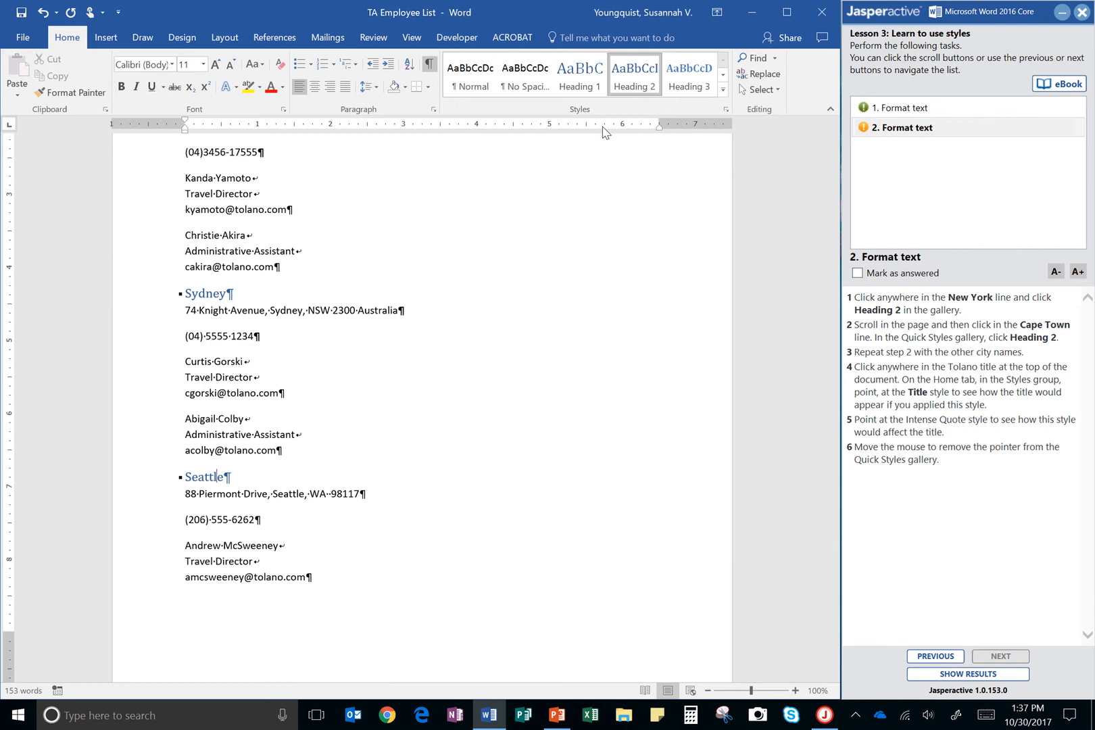
pyautogui.scroll(-3)
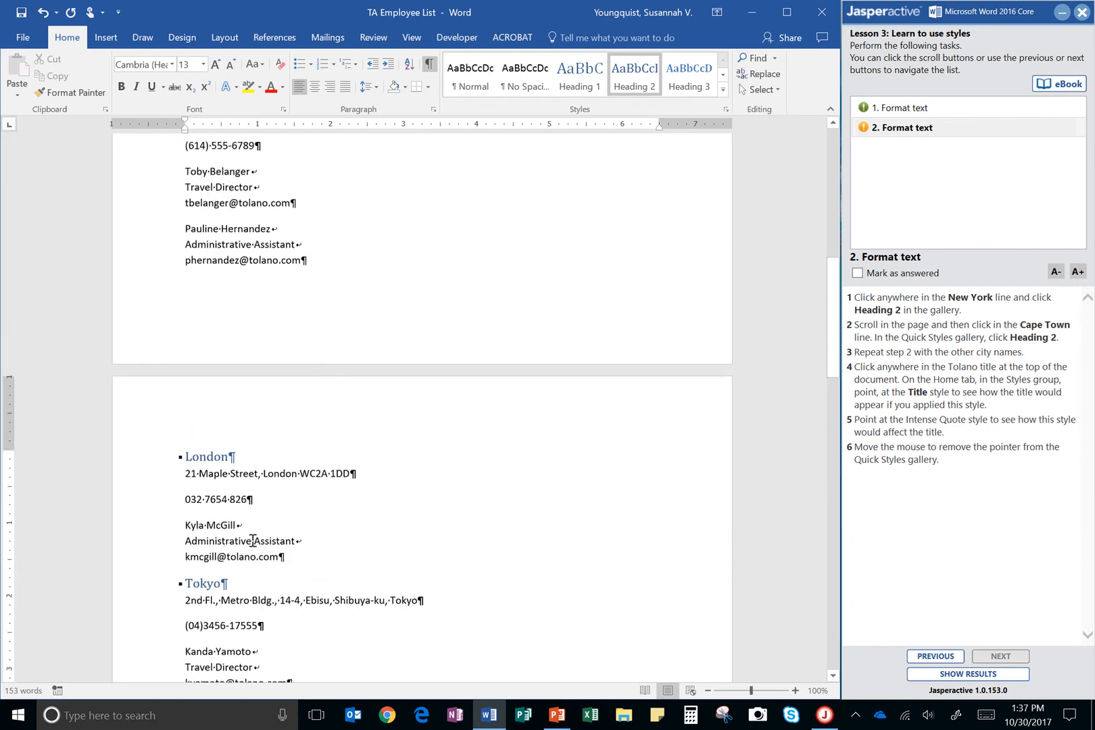
pyautogui.scroll(3)
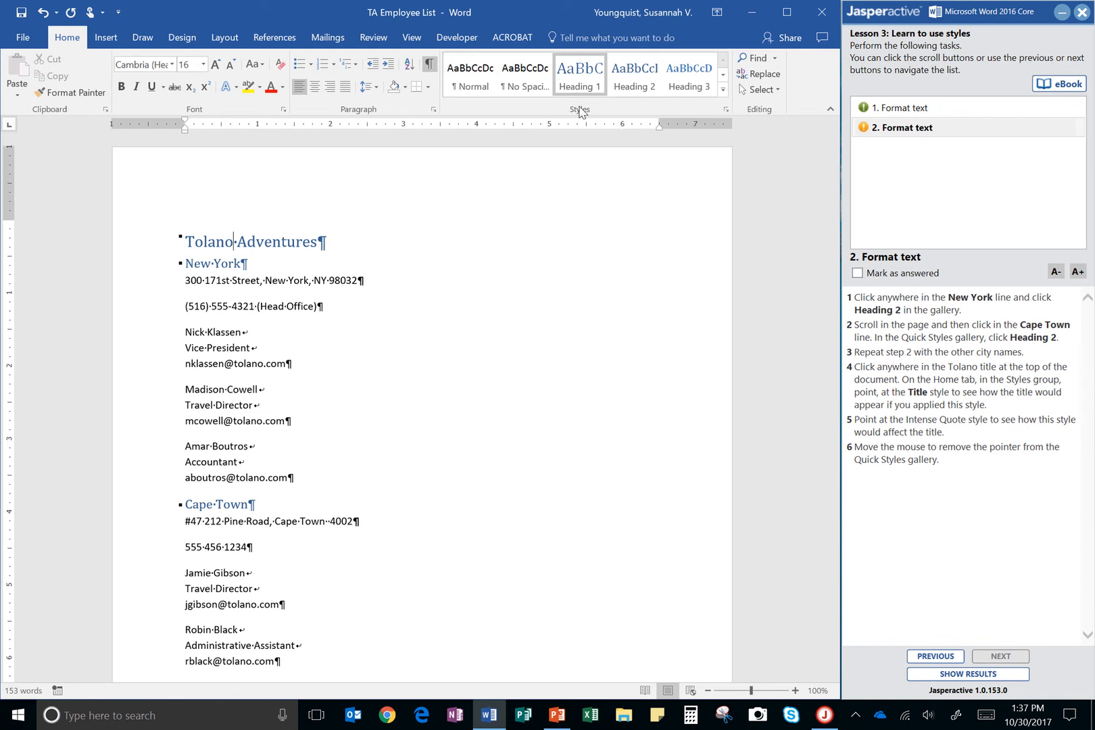
pyautogui.moveTo(628, 106)
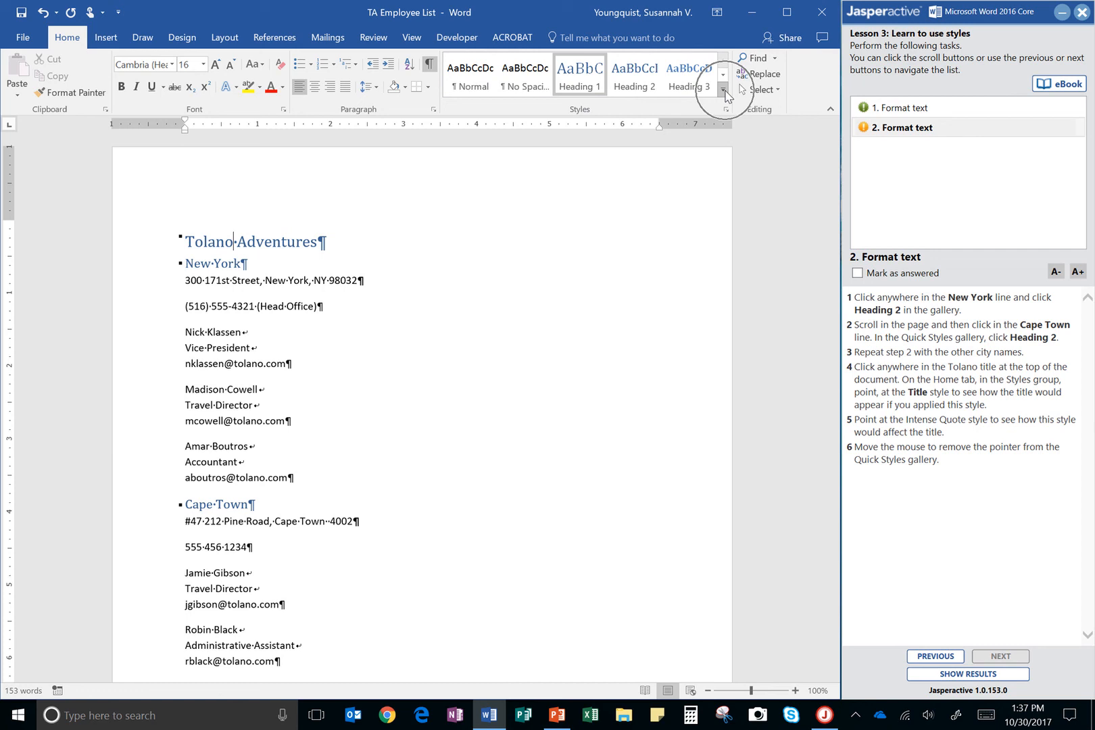
# Step: Preview Title and Intense Quote styles, mark the task answered, and confirm submitting results
pyautogui.click(723, 75)
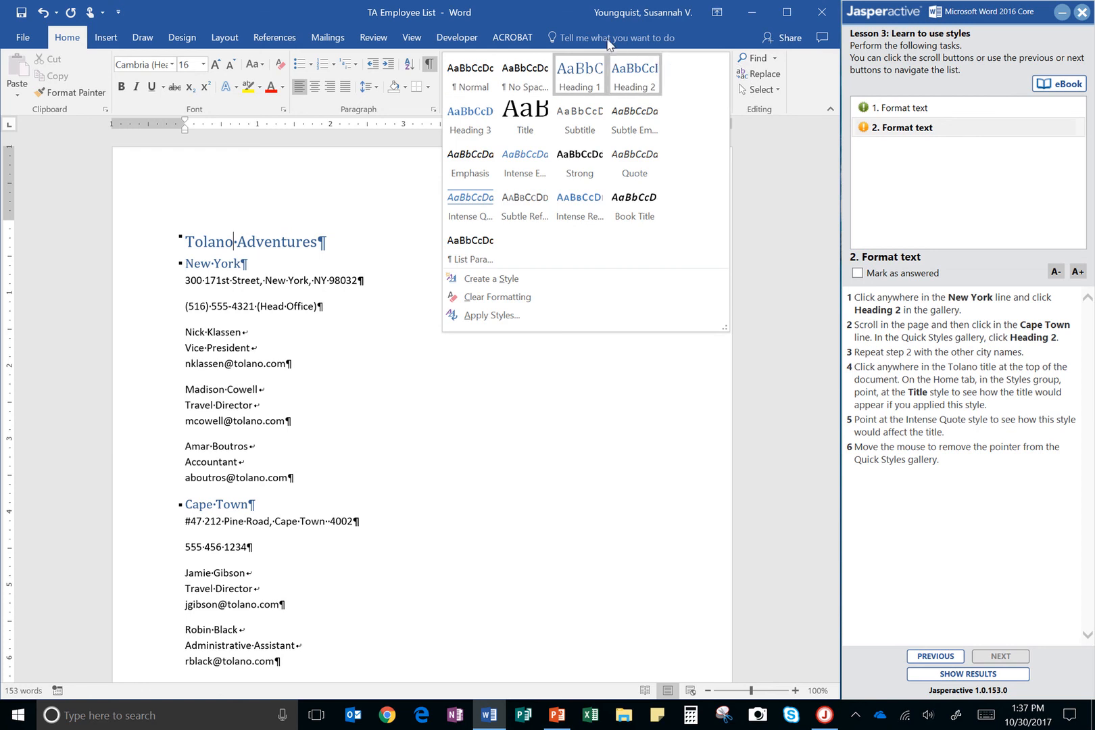
pyautogui.moveTo(525, 118)
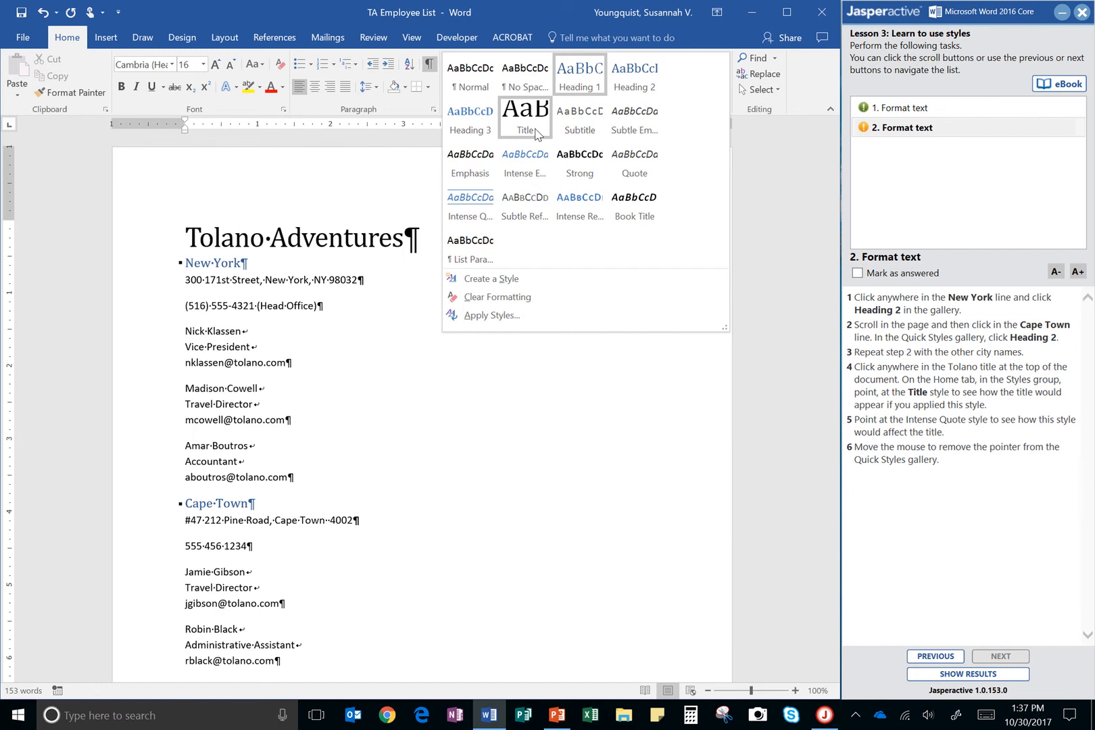
pyautogui.moveTo(537, 140)
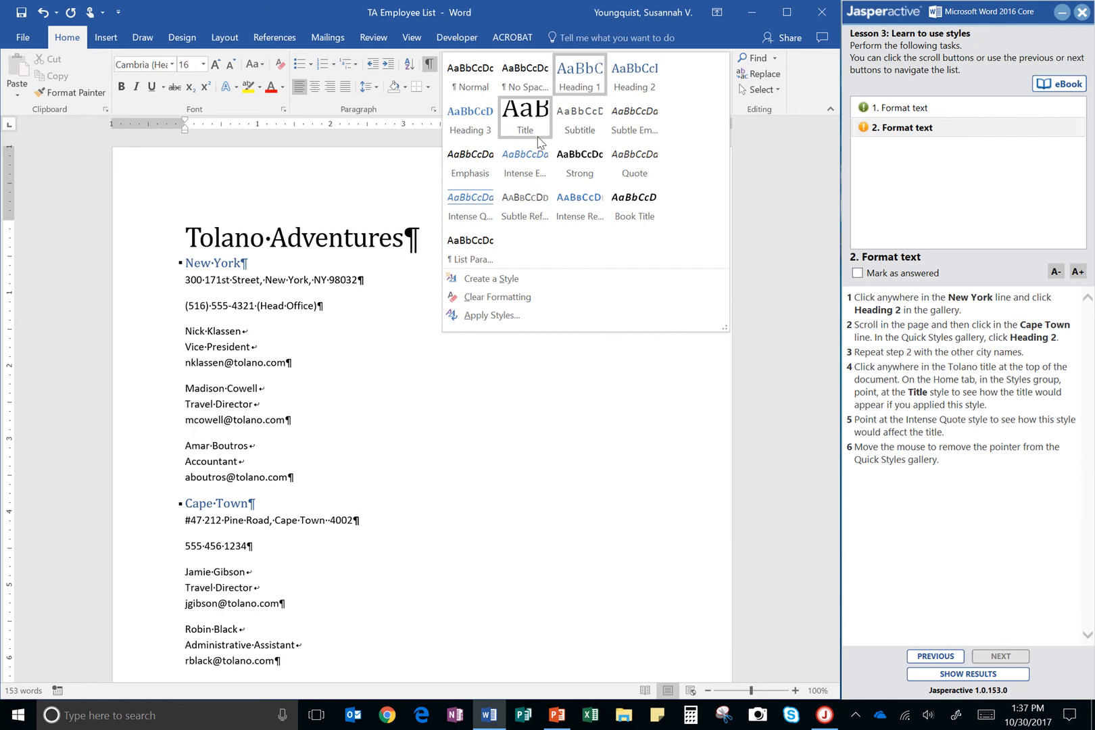
pyautogui.moveTo(524, 157)
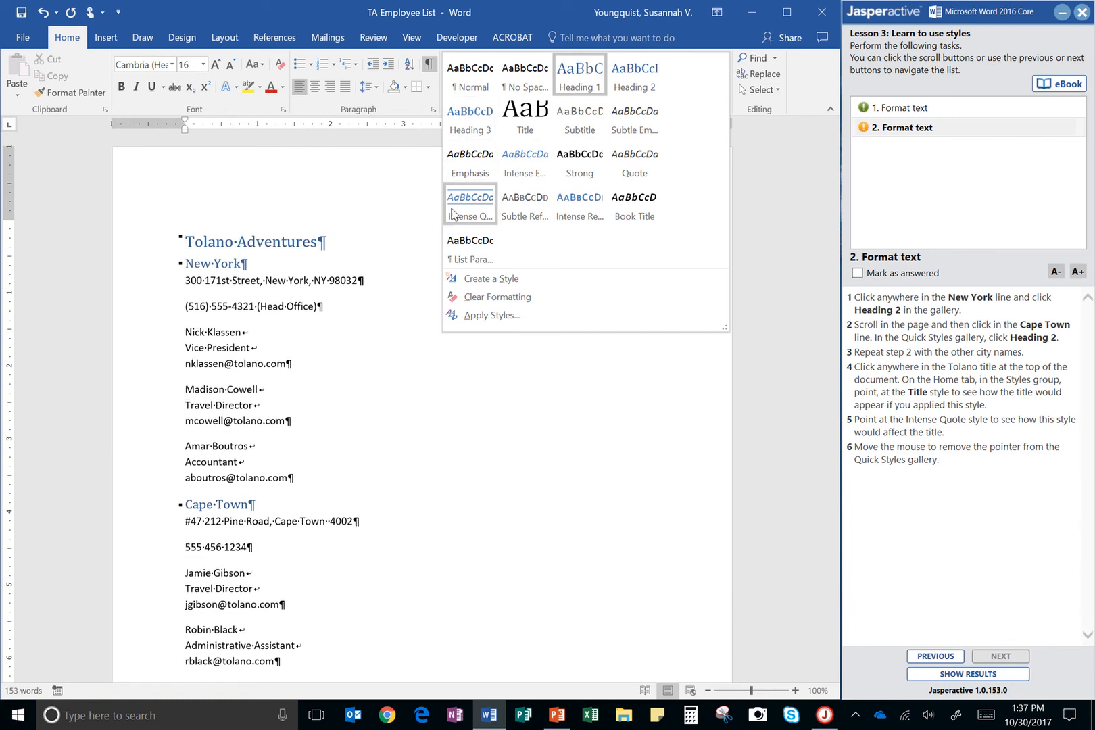
pyautogui.moveTo(469, 203)
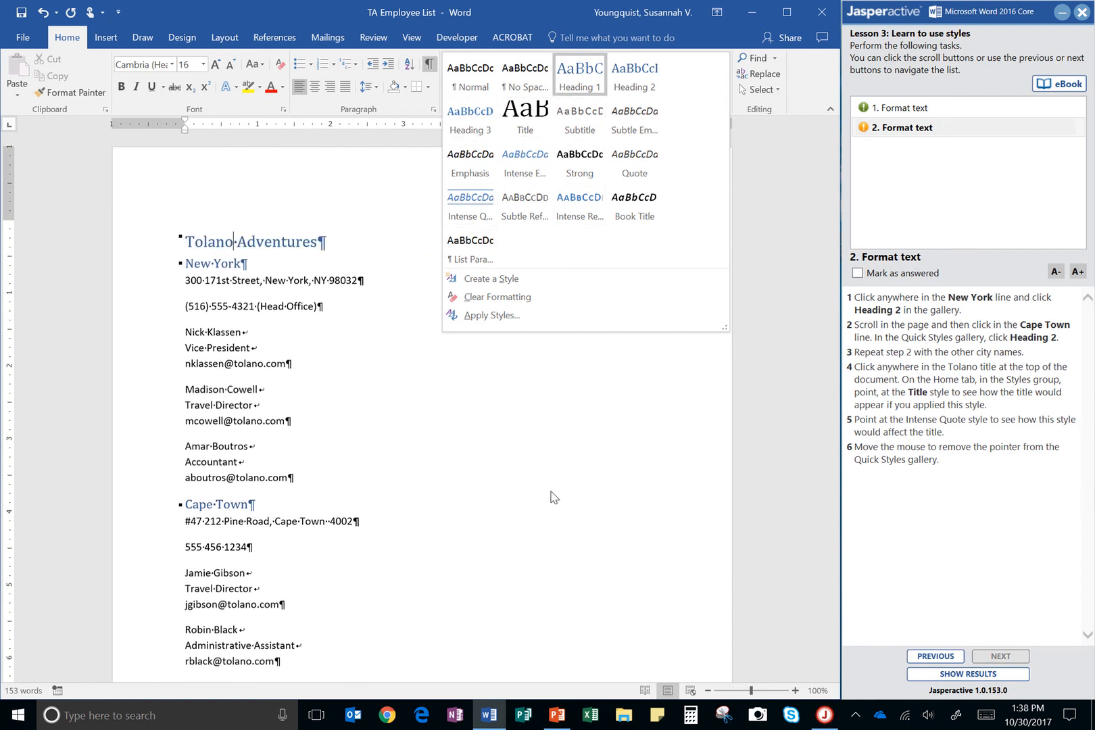
pyautogui.moveTo(771, 617)
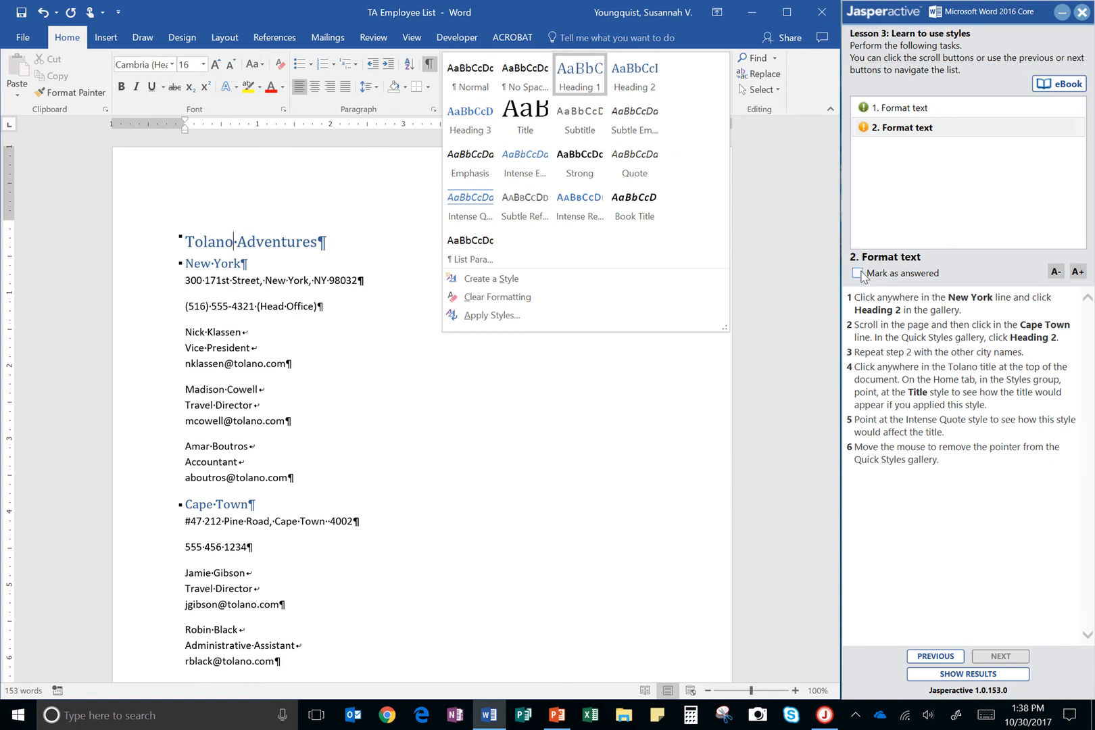
pyautogui.click(966, 673)
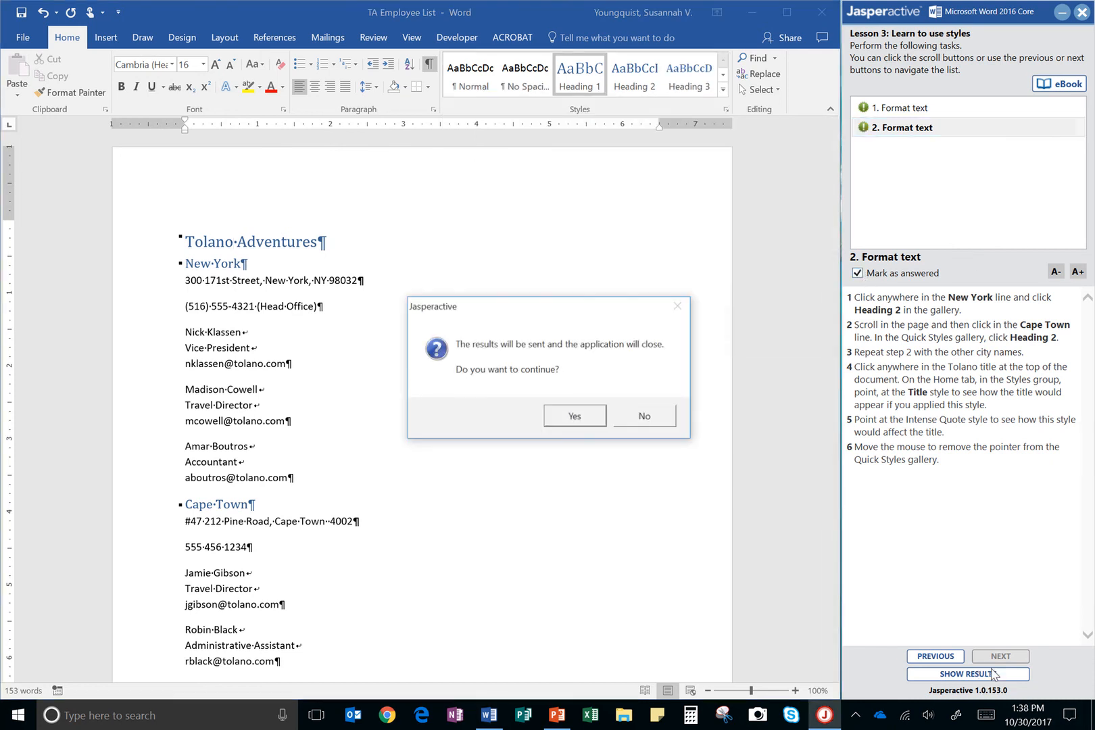
pyautogui.click(573, 416)
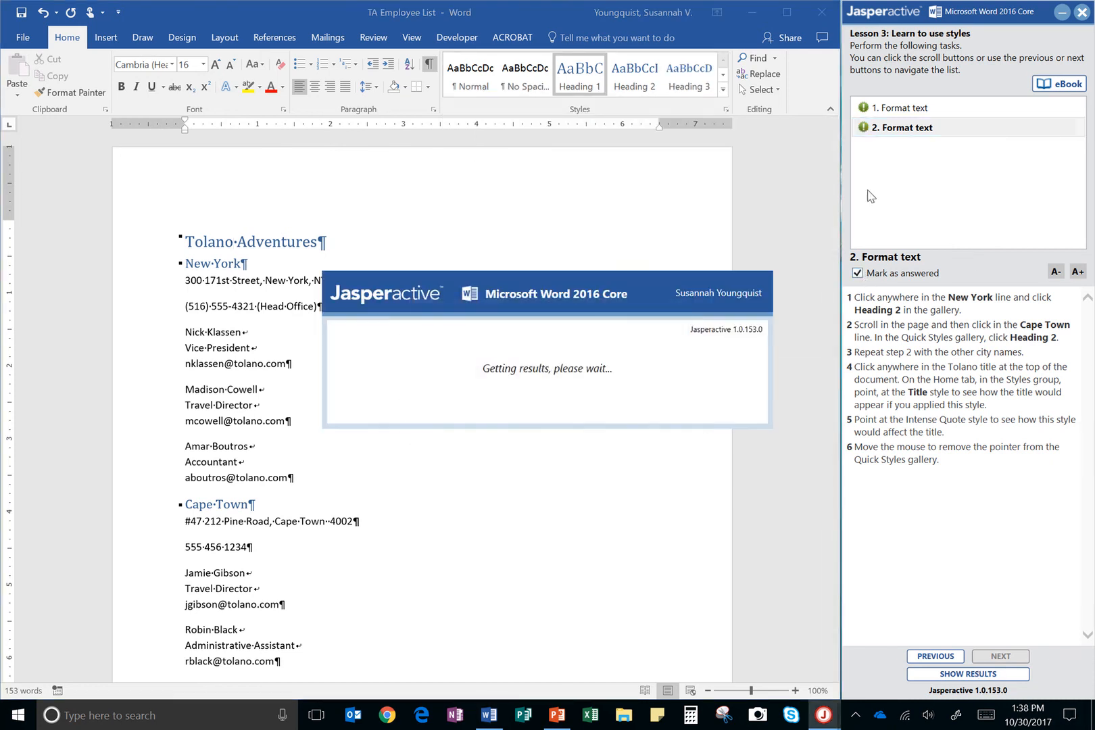